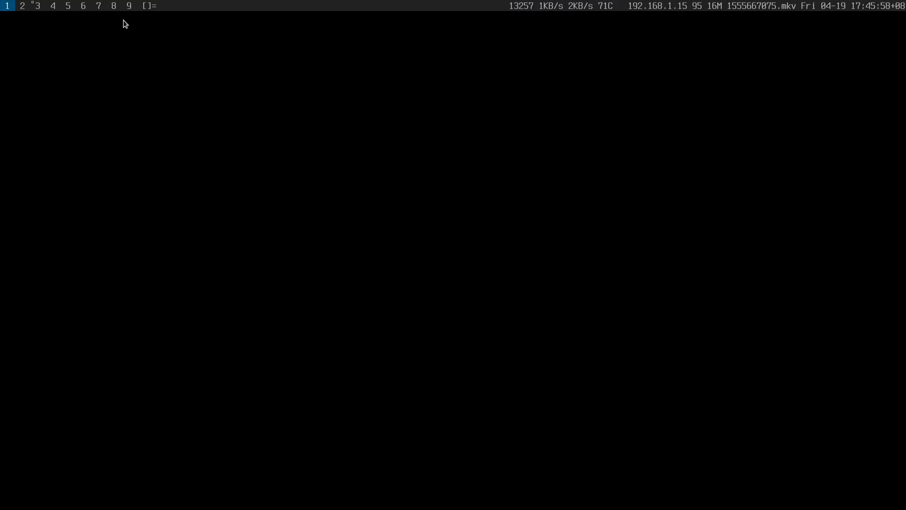
- Bring up the tmux session running the continuous ping to 8.8.8.8 and interrupt it
{"action": "left_click", "coordinate": [36, 6]}
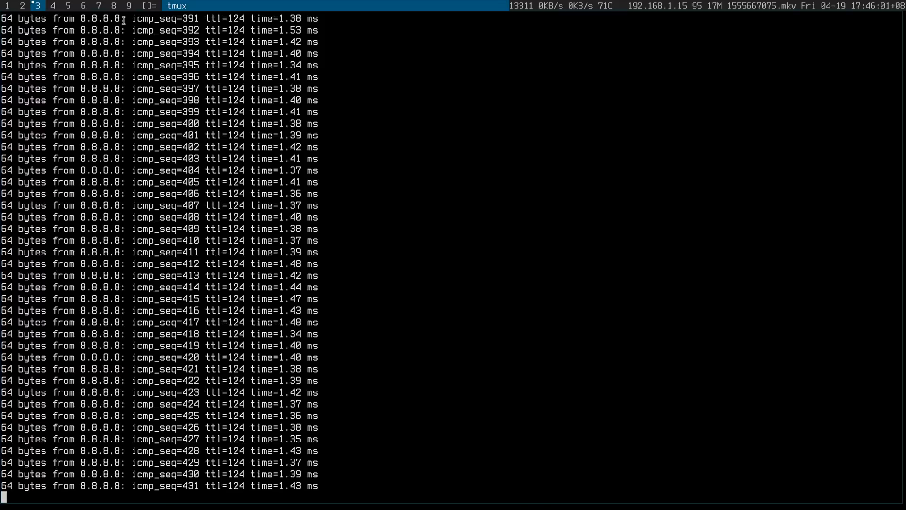
{"action": "key", "text": "ctrl+c"}
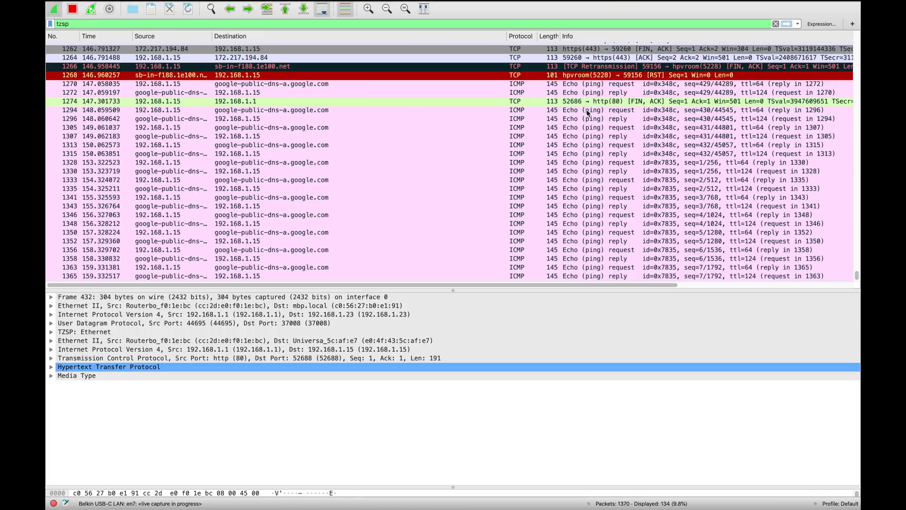
- Scroll the packet list down to the newly captured TLS DNS and CloudFront HTTP packets
{"action": "scroll", "scroll_direction": "down", "scroll_amount": 3}
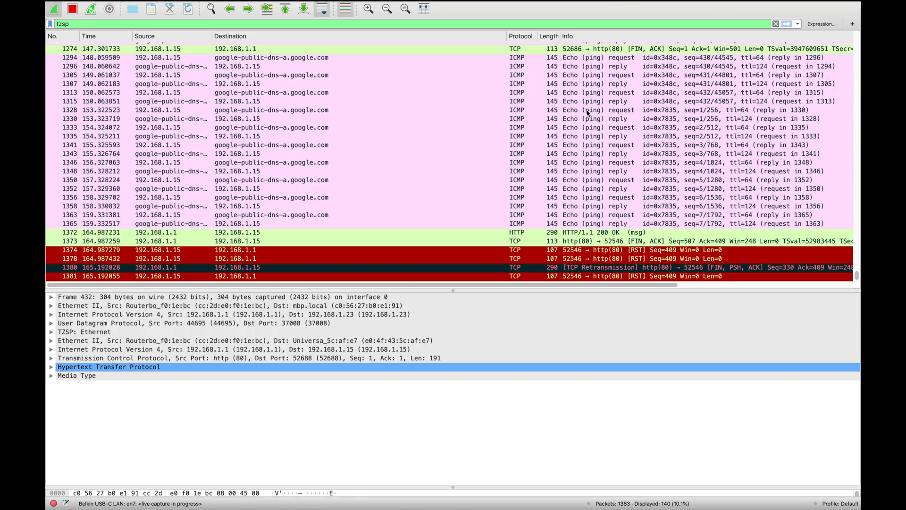
{"action": "scroll", "scroll_direction": "down", "scroll_amount": 3}
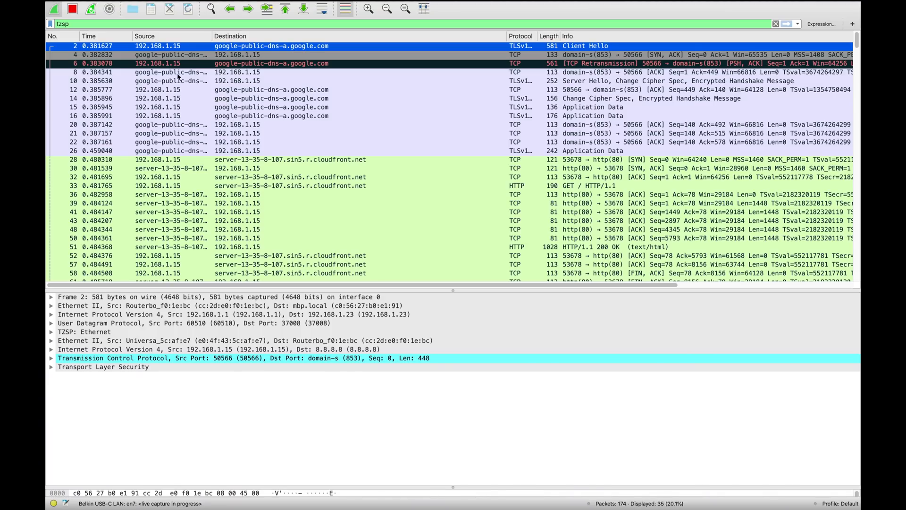
{"action": "mouse_move", "coordinate": [465, 46]}
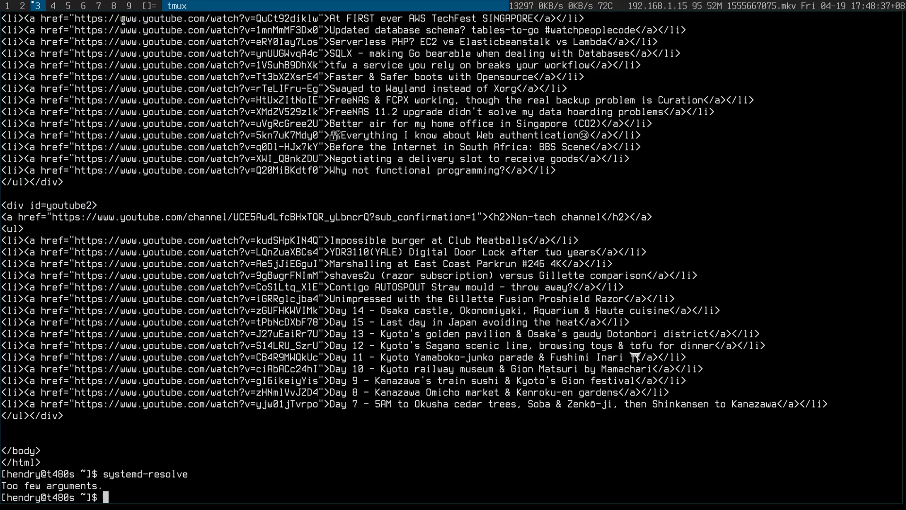
- List systemd-resolve options, then run systemd-resolve --statistics to show resolver counters
{"action": "key", "text": "Return"}
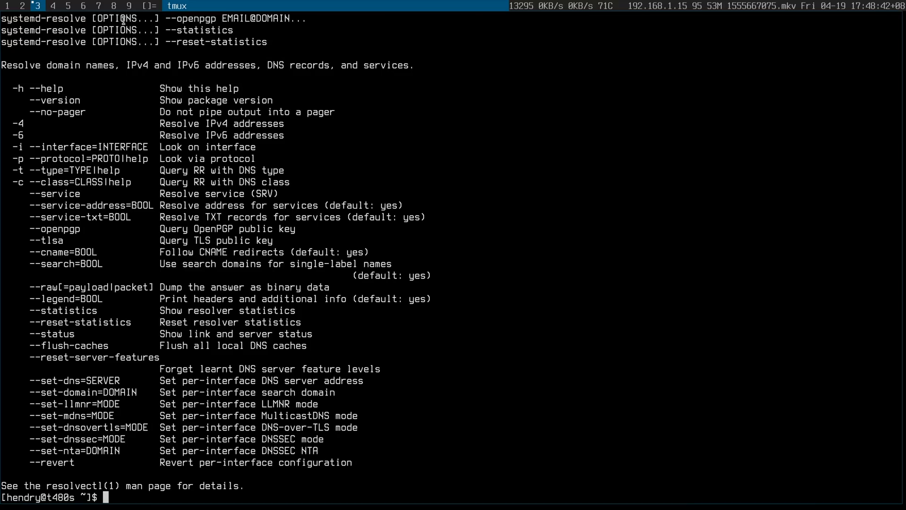
{"action": "type", "text": "systemd-resolve -"}
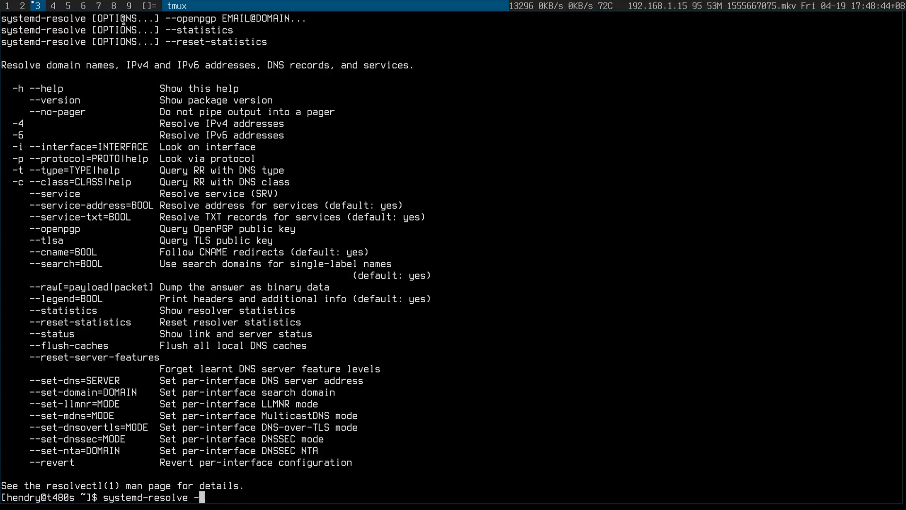
{"action": "type", "text": "-statistics"}
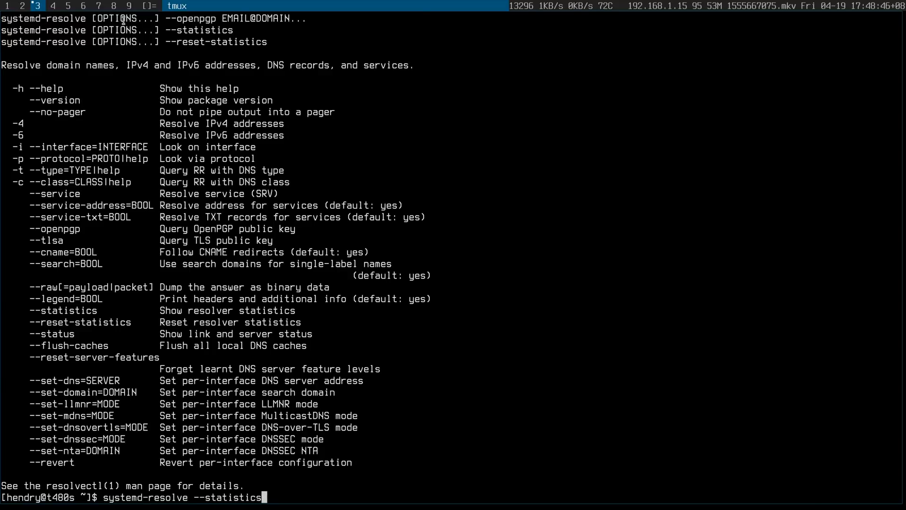
{"action": "key", "text": "Return"}
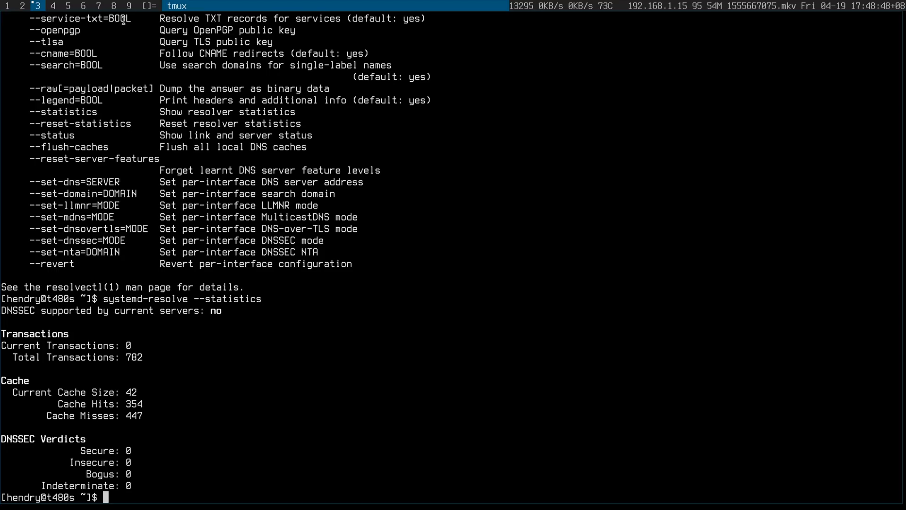
{"action": "type", "text": "systemd-resolve --statistics"}
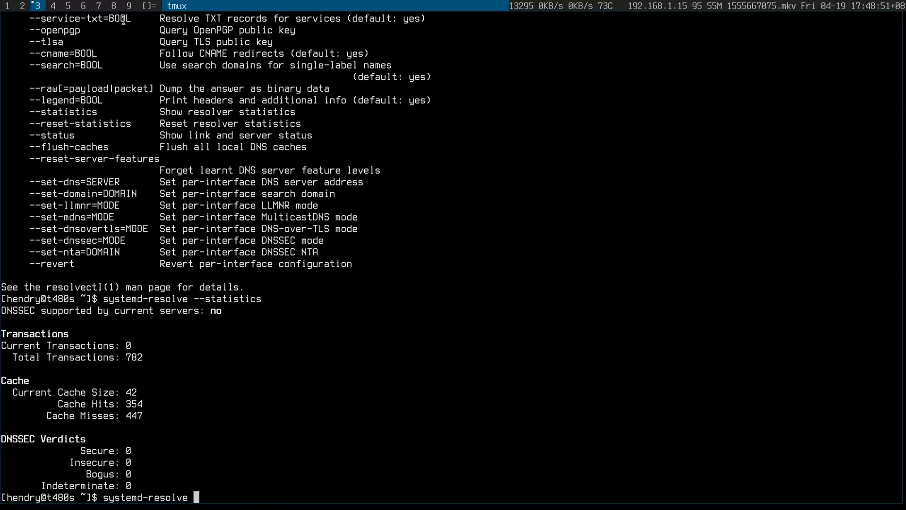
- Run a systemd-resolve host name lookup for the hendry site
{"action": "type", "text": "hendr."}
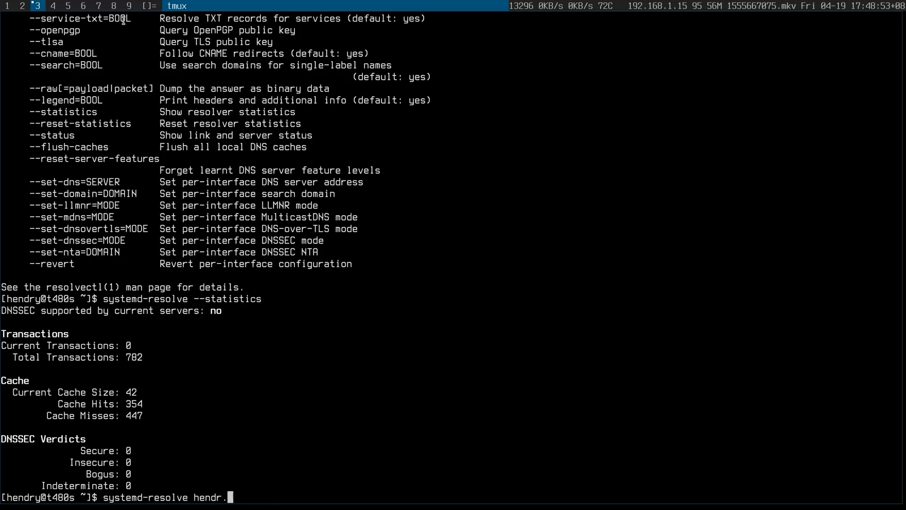
{"action": "type", "text": "i"}
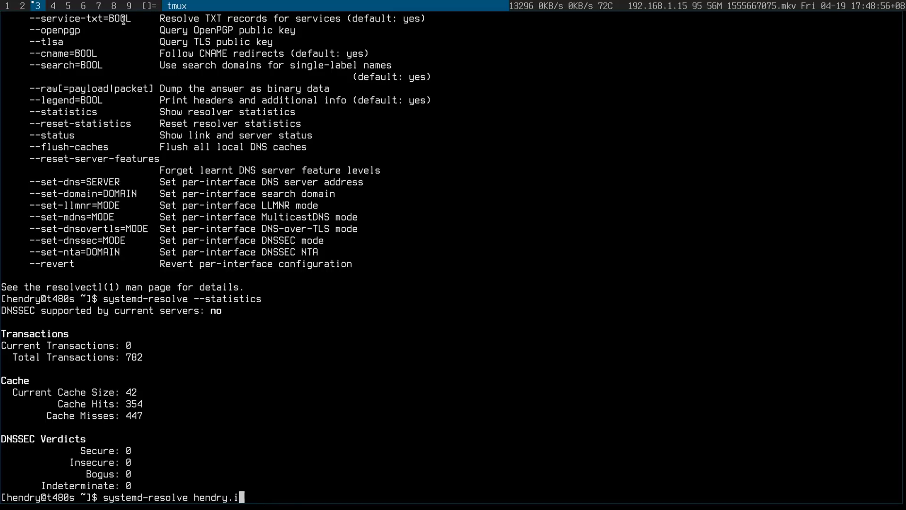
{"action": "key", "text": "Return"}
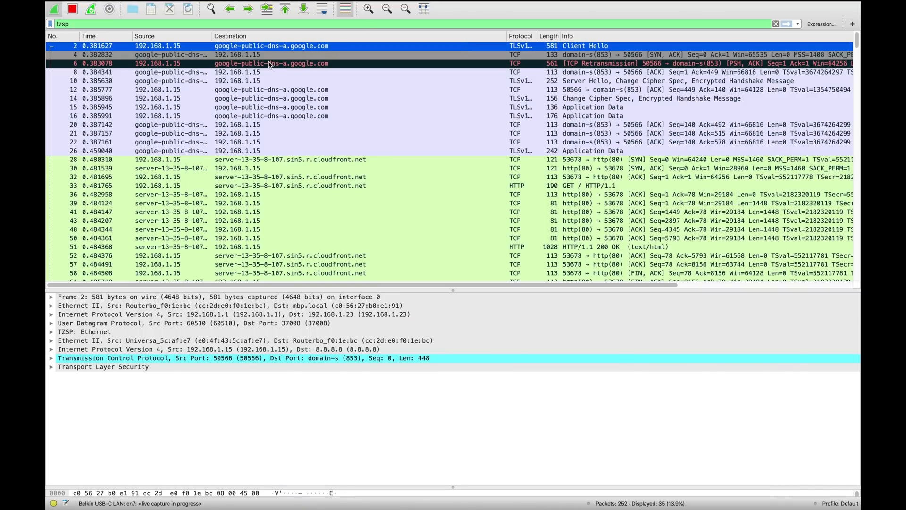
- Inspect the encrypted DNS packet, the CloudFront SYN, and packet 33's GET / HTTP/1.1 request
{"action": "left_click", "coordinate": [231, 55]}
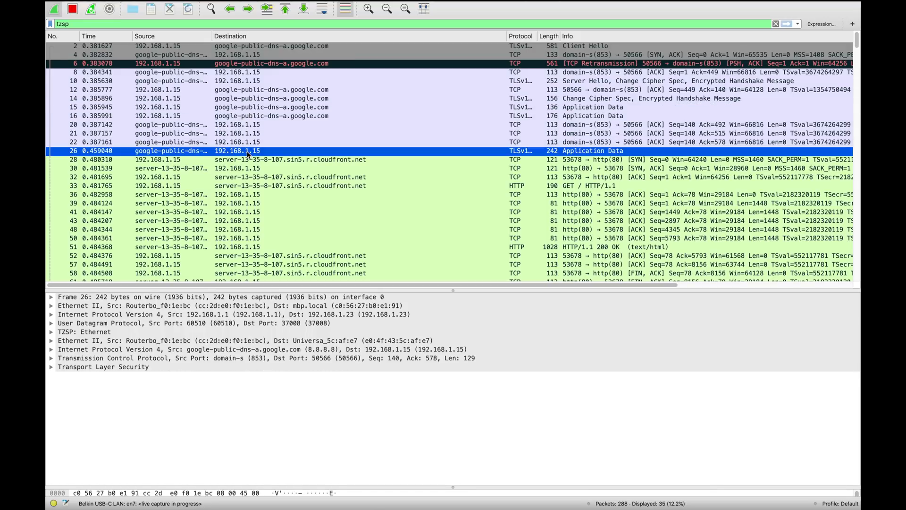
{"action": "left_click", "coordinate": [232, 160]}
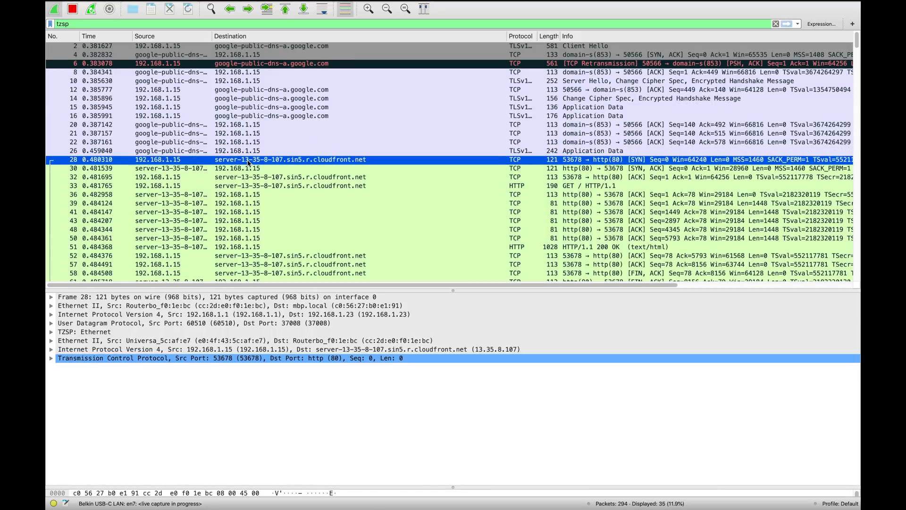
{"action": "mouse_move", "coordinate": [540, 145]}
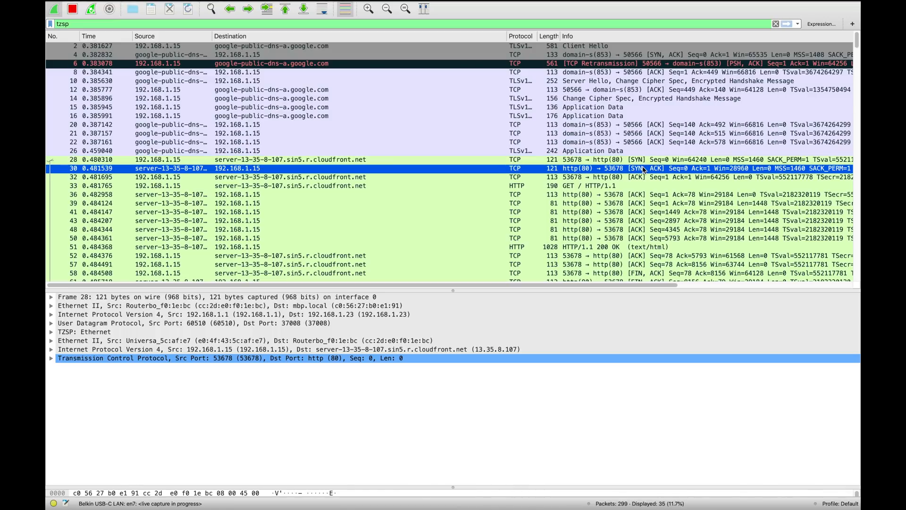
{"action": "left_click", "coordinate": [231, 176]}
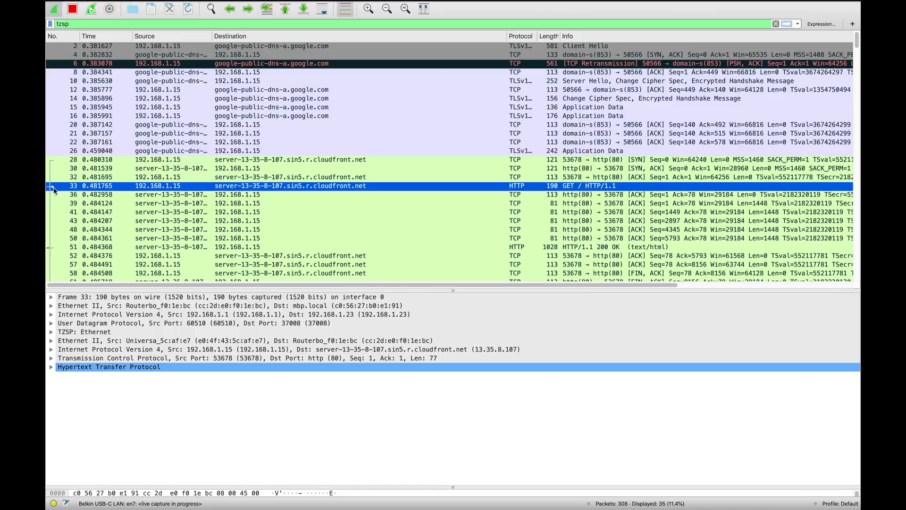
{"action": "mouse_move", "coordinate": [47, 247]}
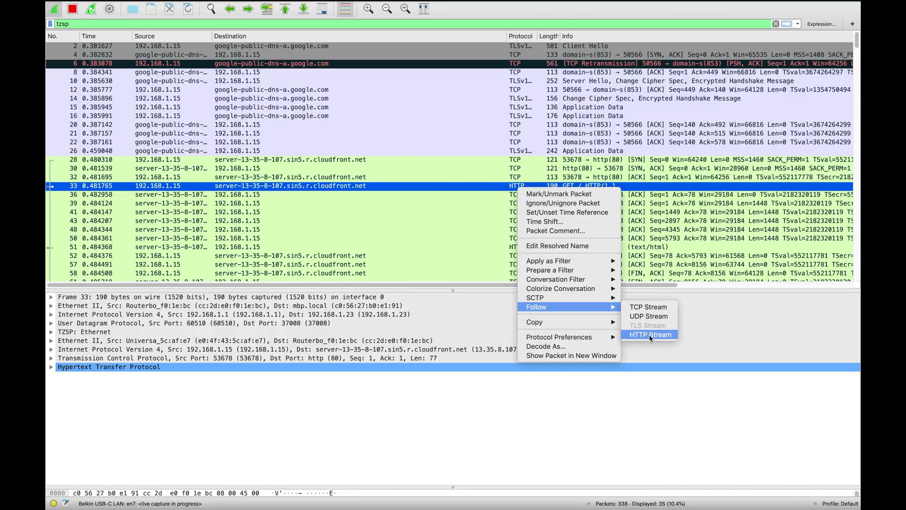
- Follow packet 33's HTTP stream to read the plain-text HTML page, then close it
{"action": "left_click", "coordinate": [651, 334]}
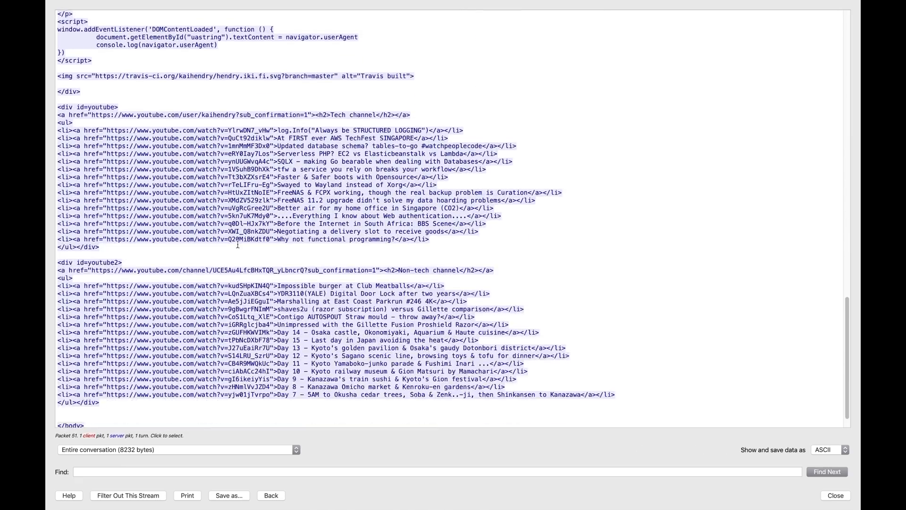
{"action": "left_click", "coordinate": [834, 496]}
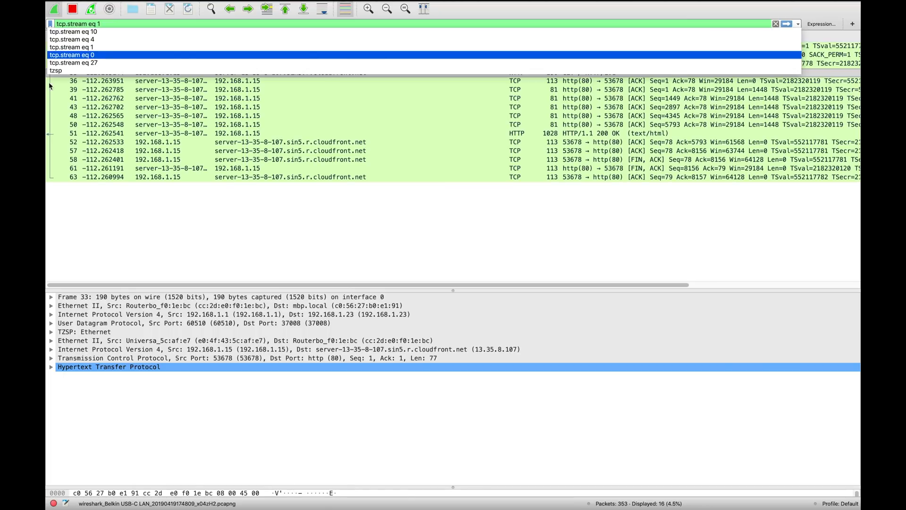
- Restore the tzsp filter and inspect the Google DNS Server Hello and final ACK packets
{"action": "left_click", "coordinate": [56, 69]}
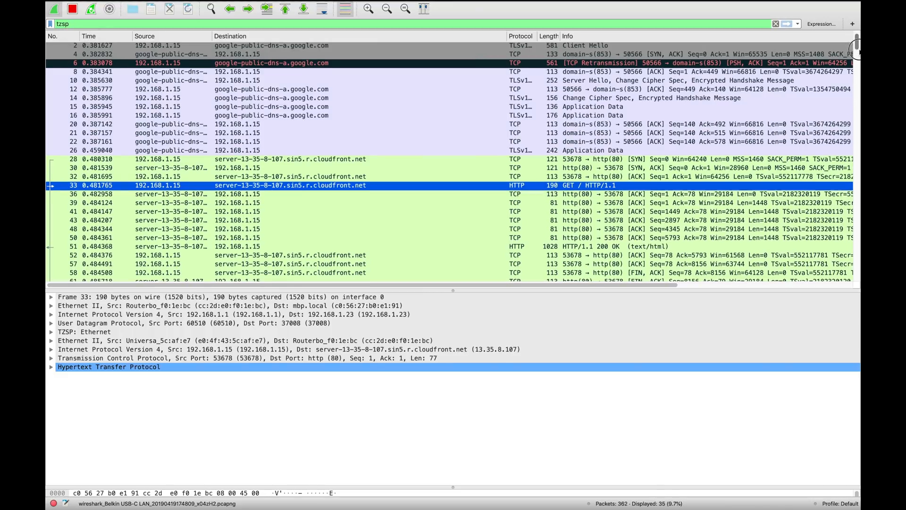
{"action": "scroll", "scroll_direction": "down", "scroll_amount": 3}
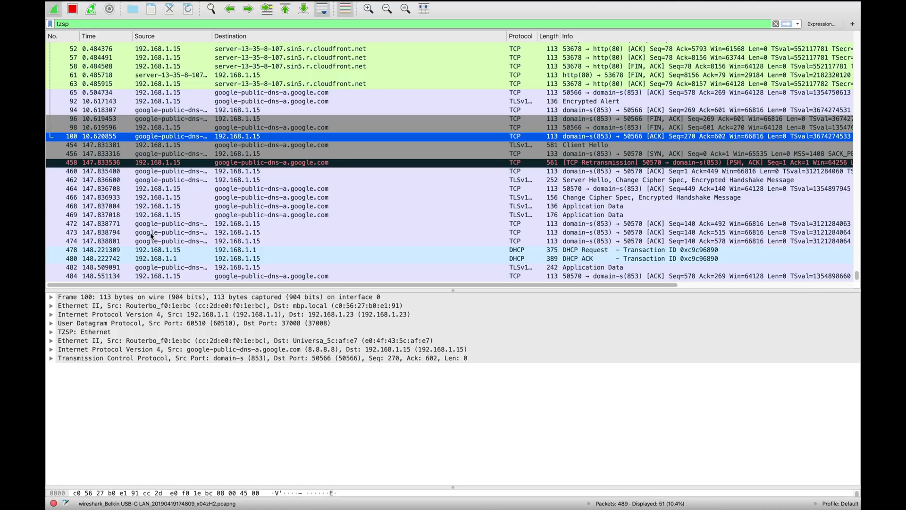
{"action": "mouse_move", "coordinate": [160, 182]}
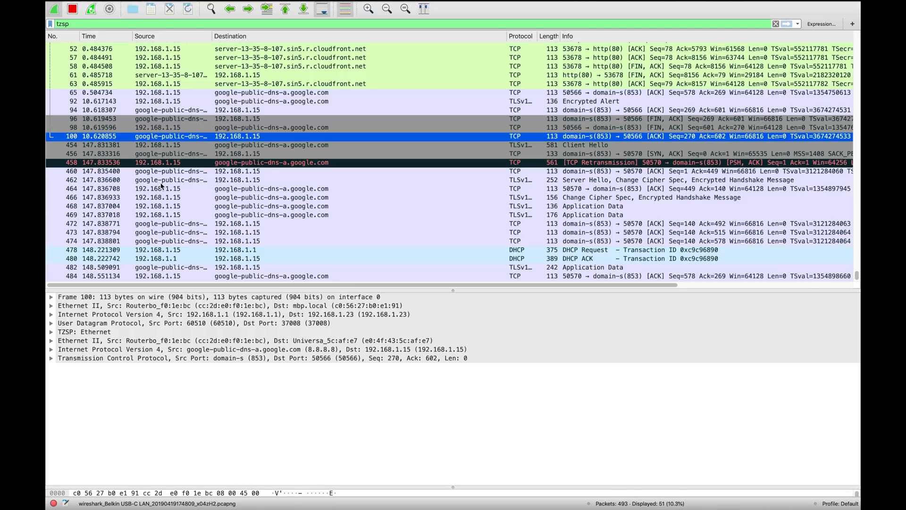
{"action": "left_click", "coordinate": [405, 136]}
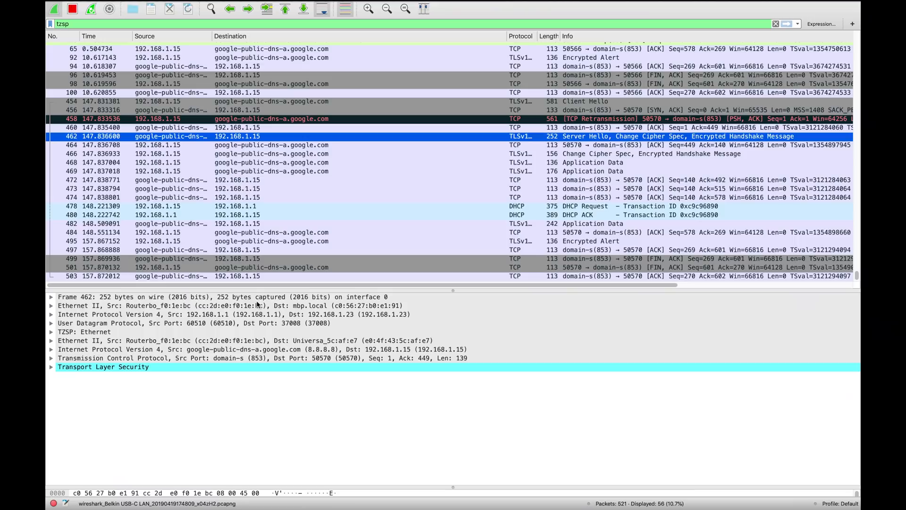
{"action": "left_click", "coordinate": [231, 276]}
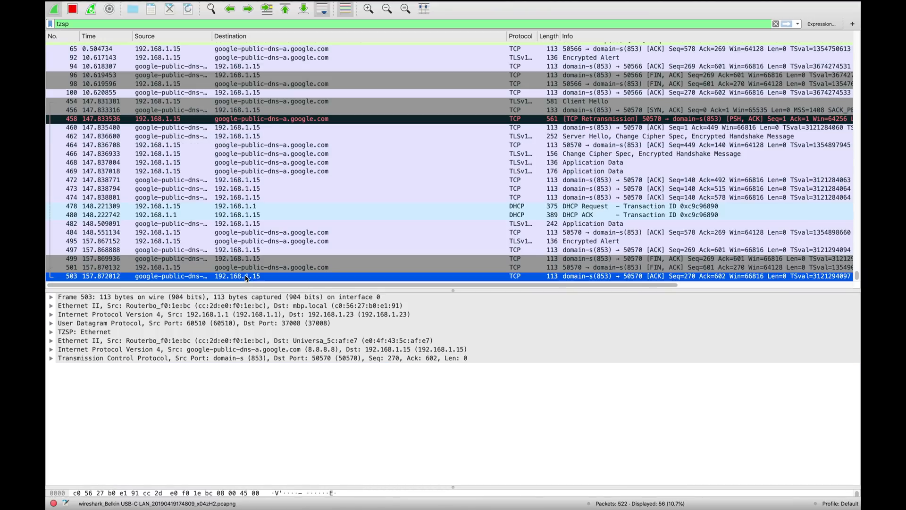
{"action": "scroll", "scroll_direction": "up", "scroll_amount": 3}
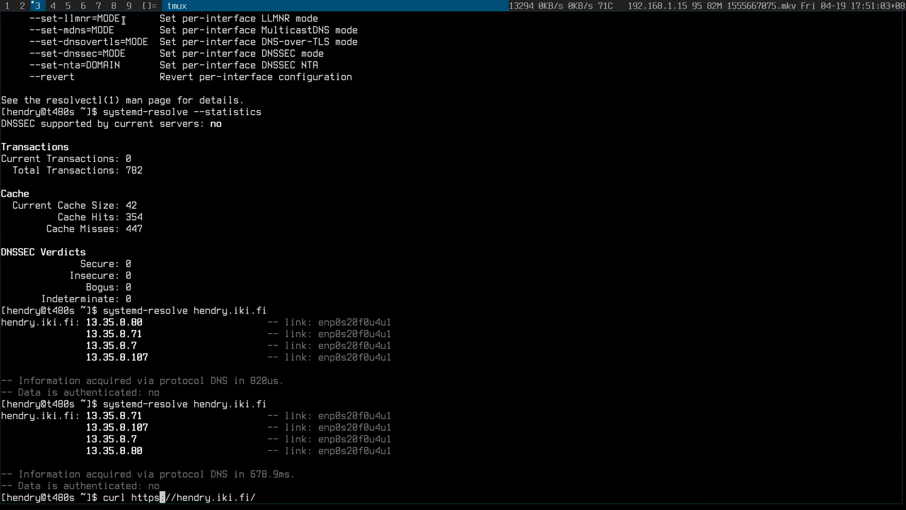
{"action": "type", "text": "foobar"}
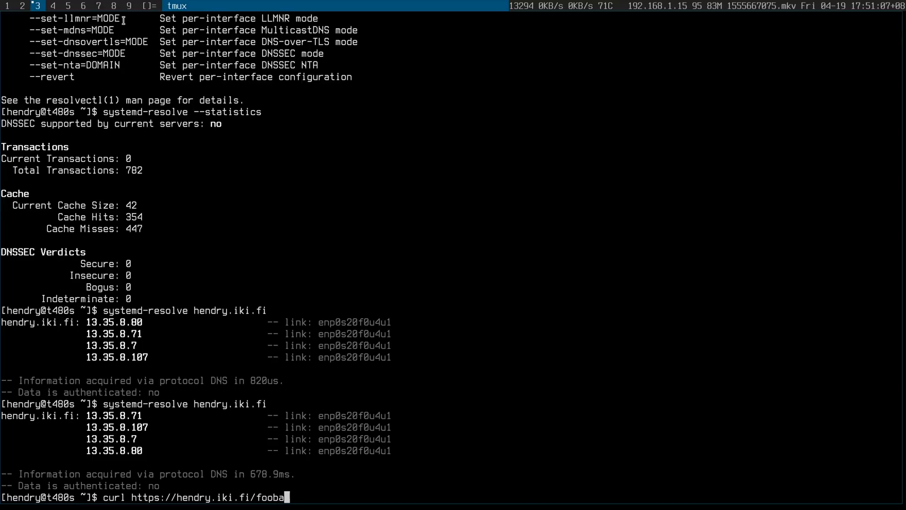
{"action": "type", "text": "r"}
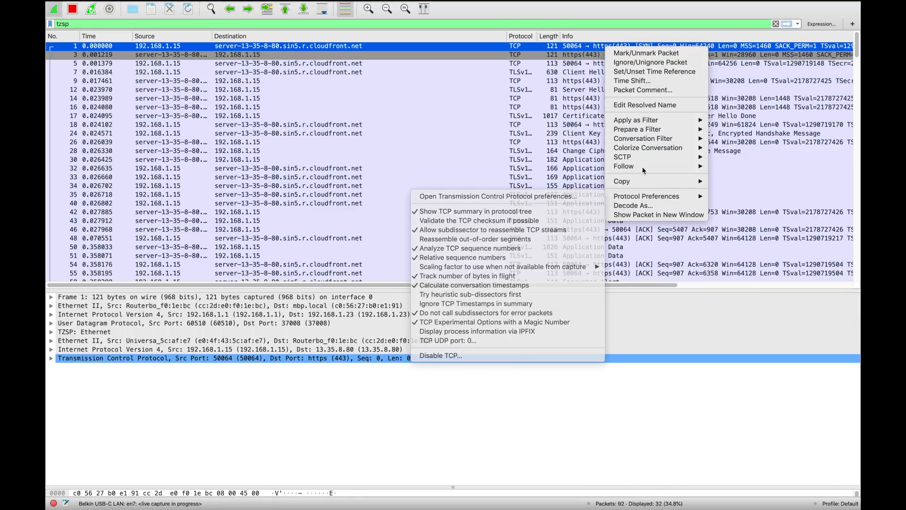
- Follow the TCP stream of the first packet in the HTTPS capture
{"action": "left_click", "coordinate": [624, 166]}
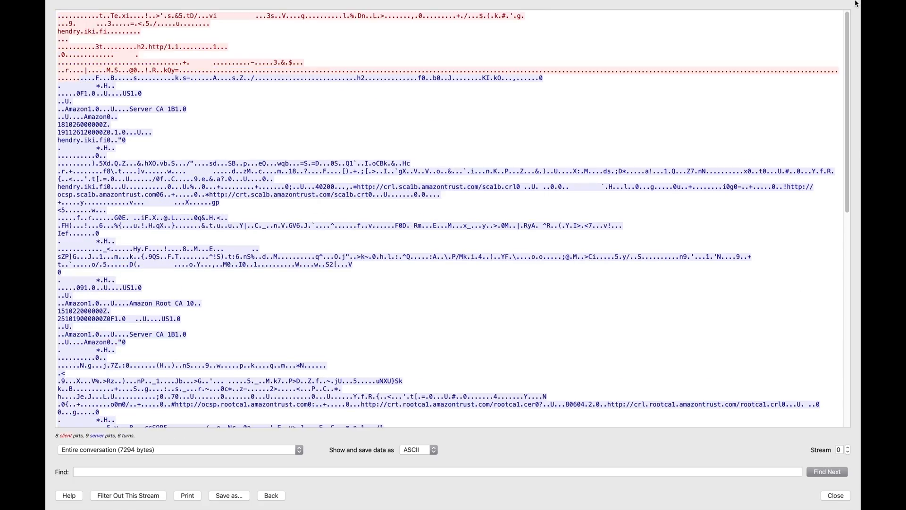
{"action": "mouse_move", "coordinate": [227, 2]}
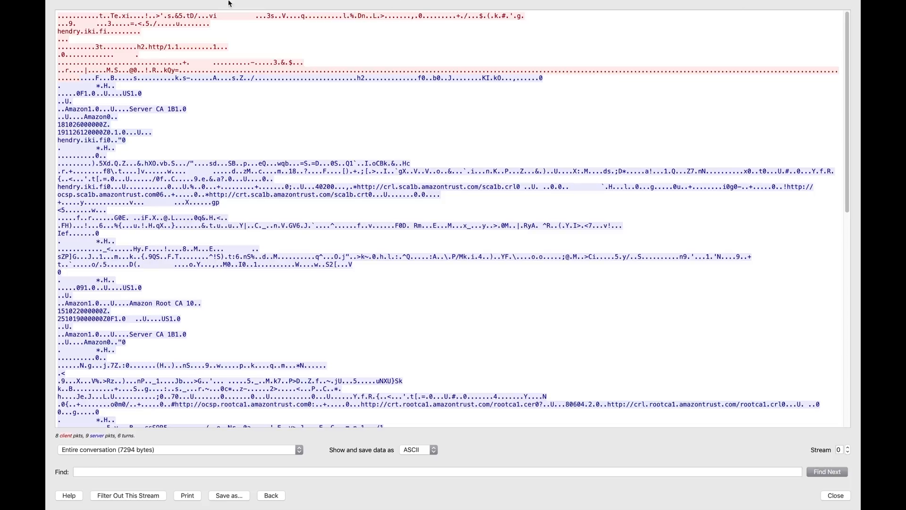
{"action": "mouse_move", "coordinate": [163, 47]}
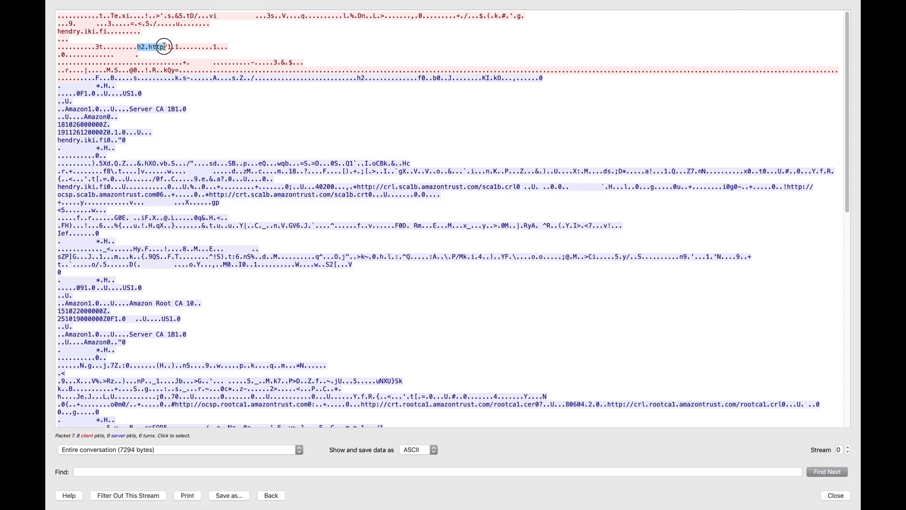
{"action": "mouse_move", "coordinate": [837, 502]}
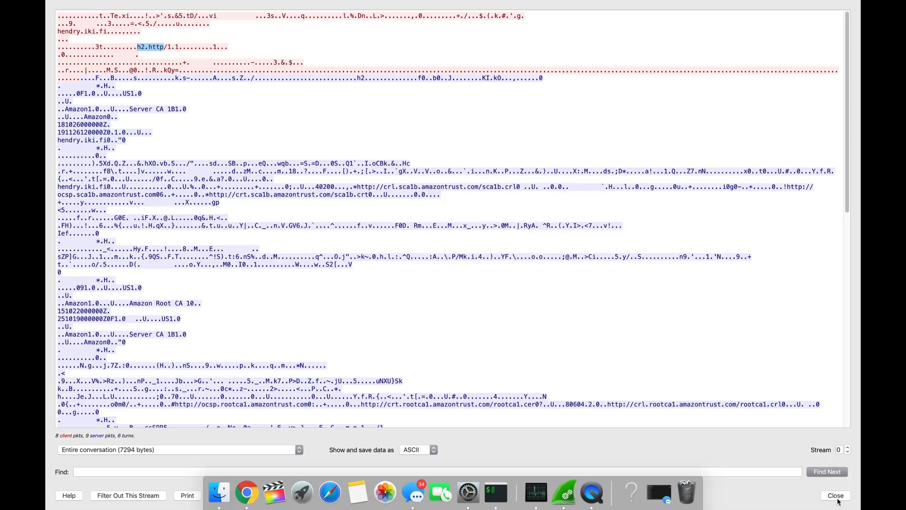
- Close the Follow TCP Stream window after noting the h2 and http/1.1 offers
{"action": "left_click", "coordinate": [836, 496]}
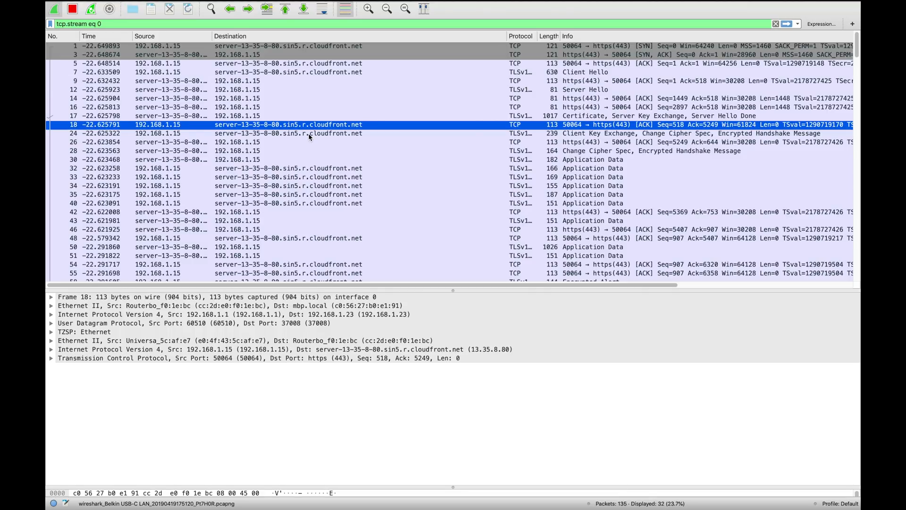
- Inspect the Client Key Exchange packet and scroll through TCP stream 0 to the teardown and back
{"action": "left_click", "coordinate": [231, 133]}
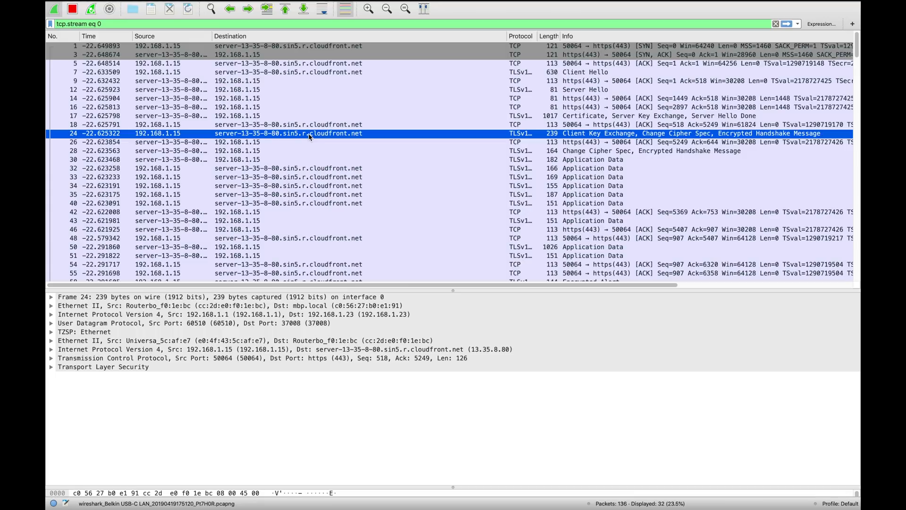
{"action": "mouse_move", "coordinate": [311, 138]}
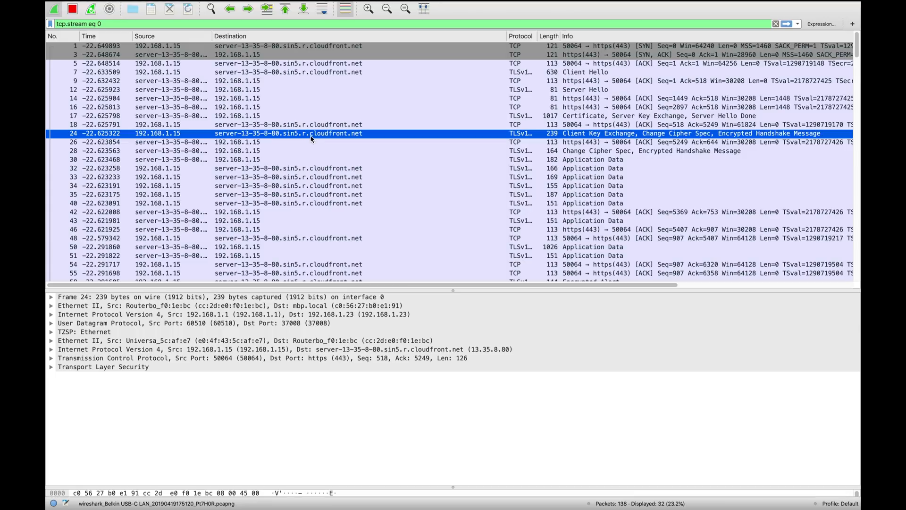
{"action": "scroll", "scroll_direction": "down", "scroll_amount": 3}
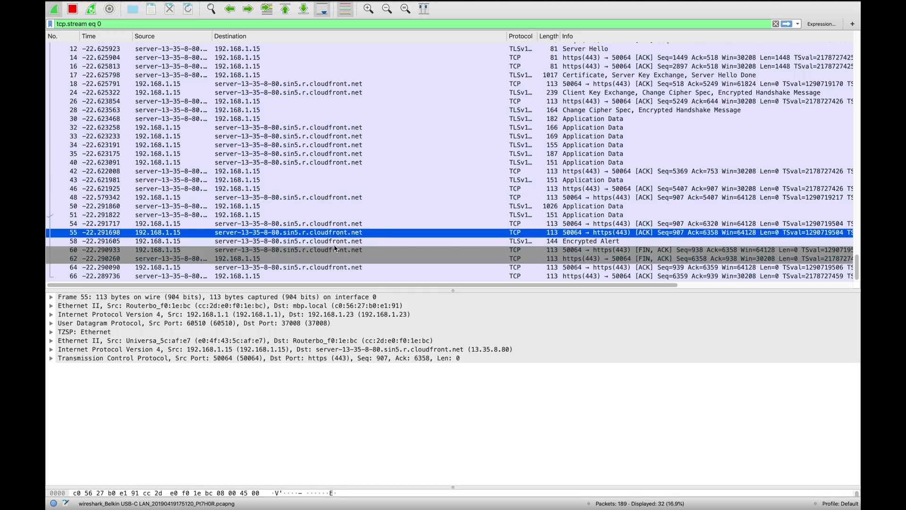
{"action": "scroll", "scroll_direction": "up", "scroll_amount": 3}
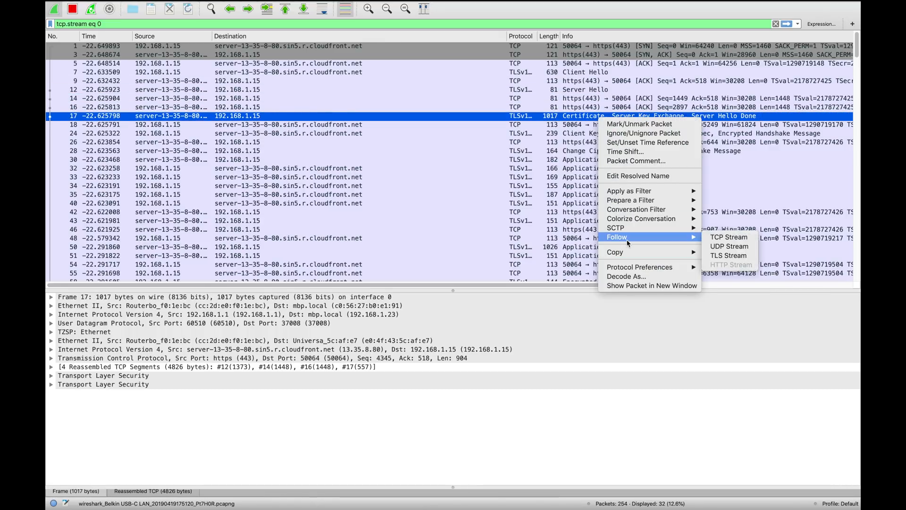
{"action": "mouse_move", "coordinate": [729, 256]}
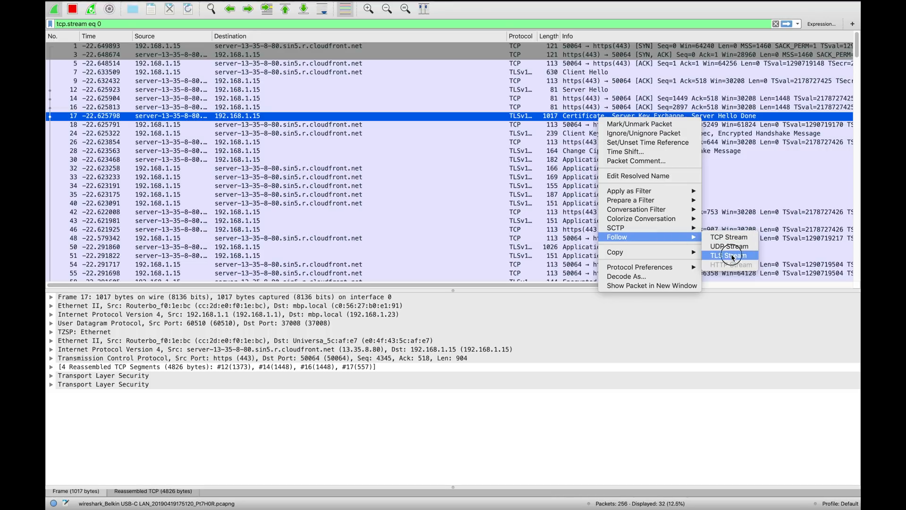
- Follow frame 17's connection as a TLS stream, which shows 0 packets and 0 bytes
{"action": "left_click", "coordinate": [727, 255]}
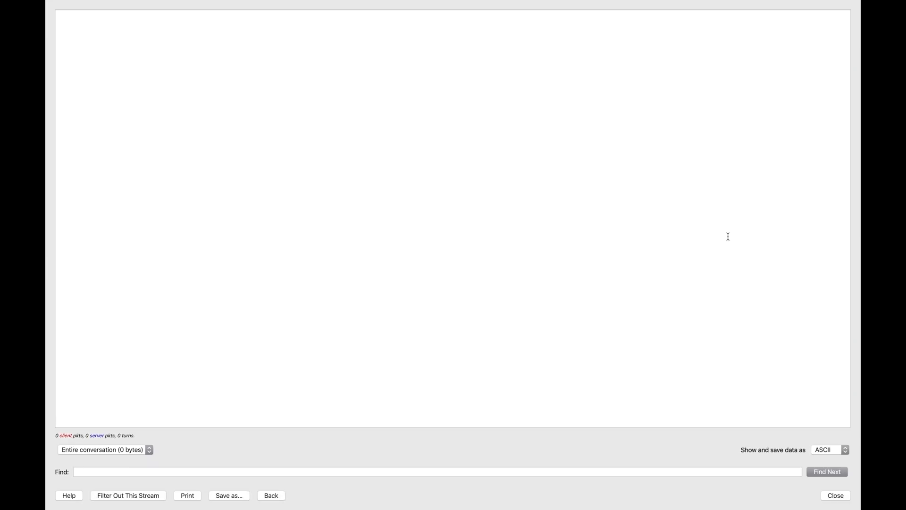
{"action": "mouse_move", "coordinate": [725, 318]}
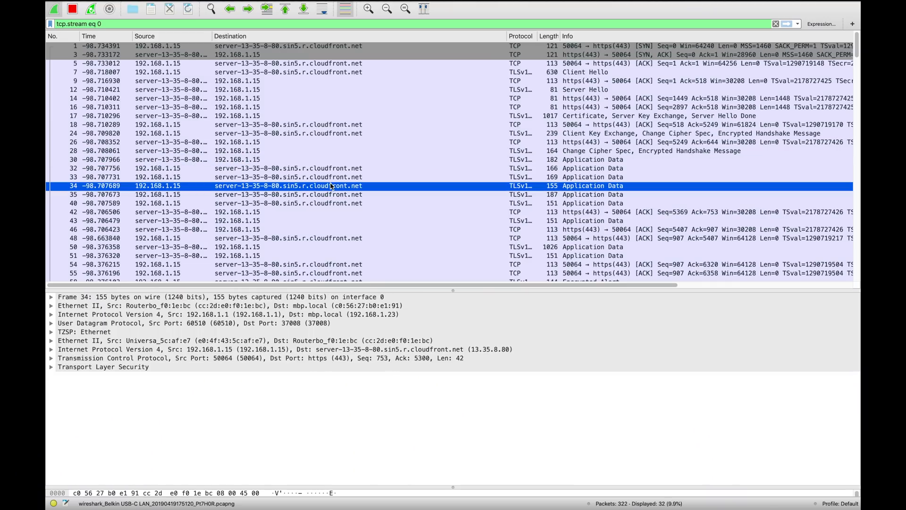
- Scroll through the tcp.stream eq 0 packet list after leaving the empty TLS stream view
{"action": "scroll", "scroll_direction": "down", "scroll_amount": 3}
{"action": "type", "text": "tzsp"}
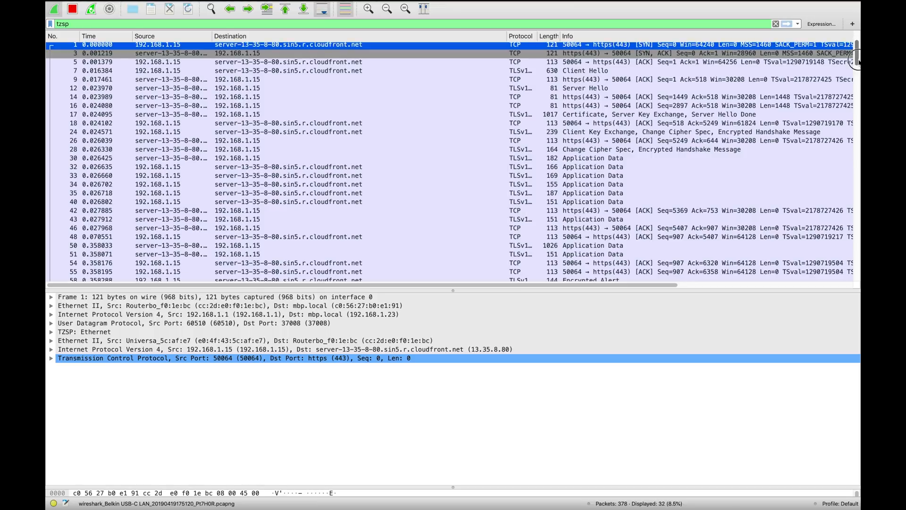
- Scroll down the tzsp-filtered list to the HTTPS teardown and the NTP exchange with itachi.nerzhul.net
{"action": "scroll", "scroll_direction": "down", "scroll_amount": 3}
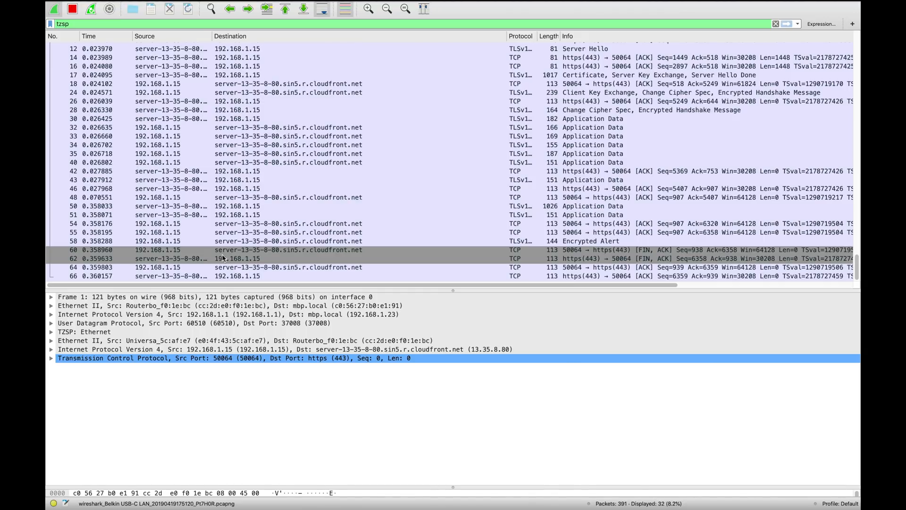
{"action": "scroll", "scroll_direction": "down", "scroll_amount": 3}
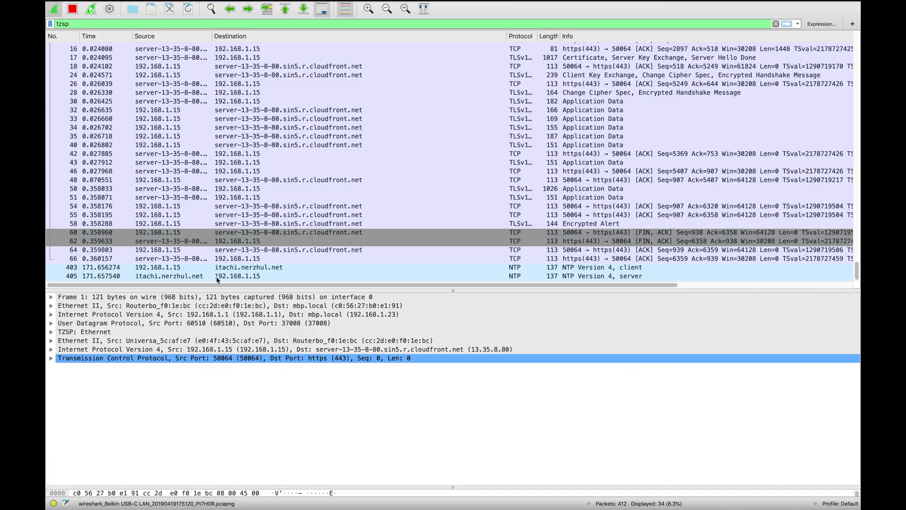